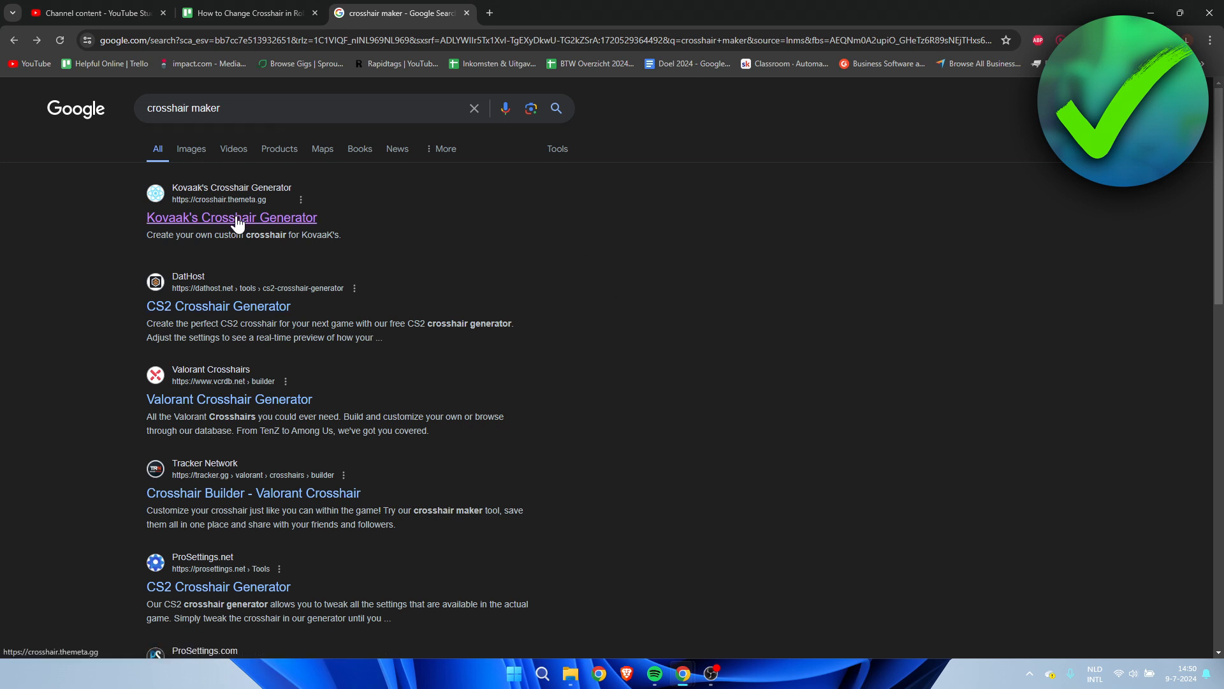
pyautogui.moveTo(257, 232)
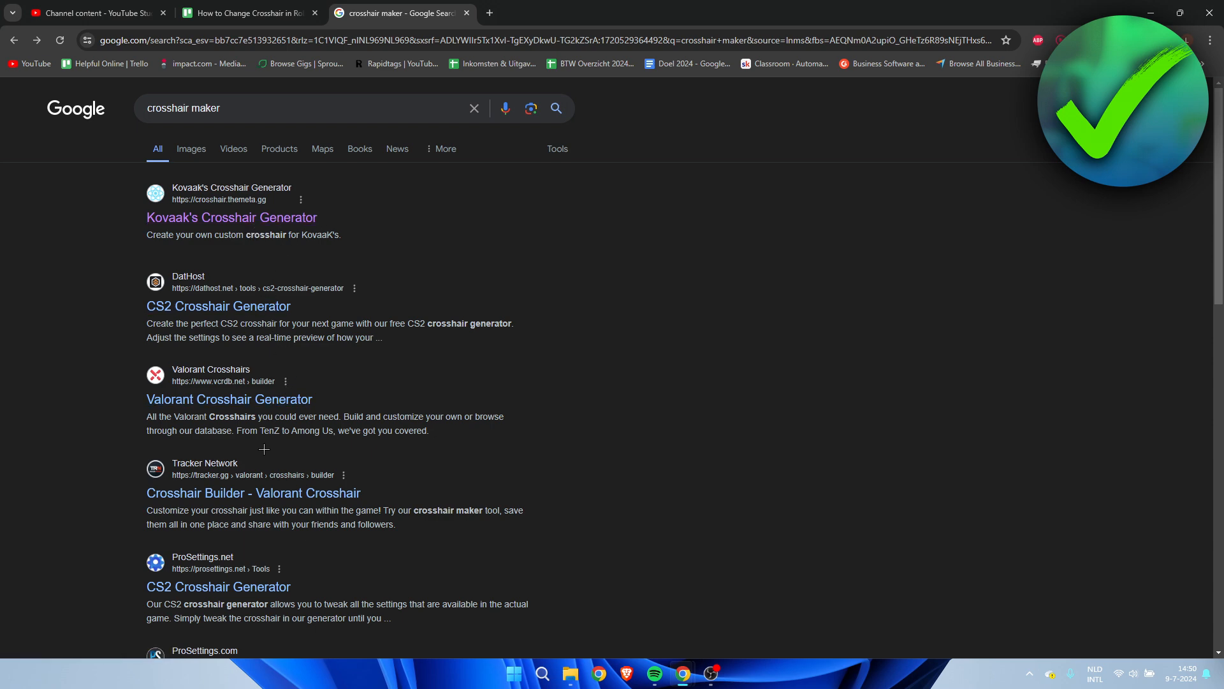
# Step: Open Kovaak's Crosshair Generator from the 'crosshair maker' Google results
pyautogui.click(229, 400)
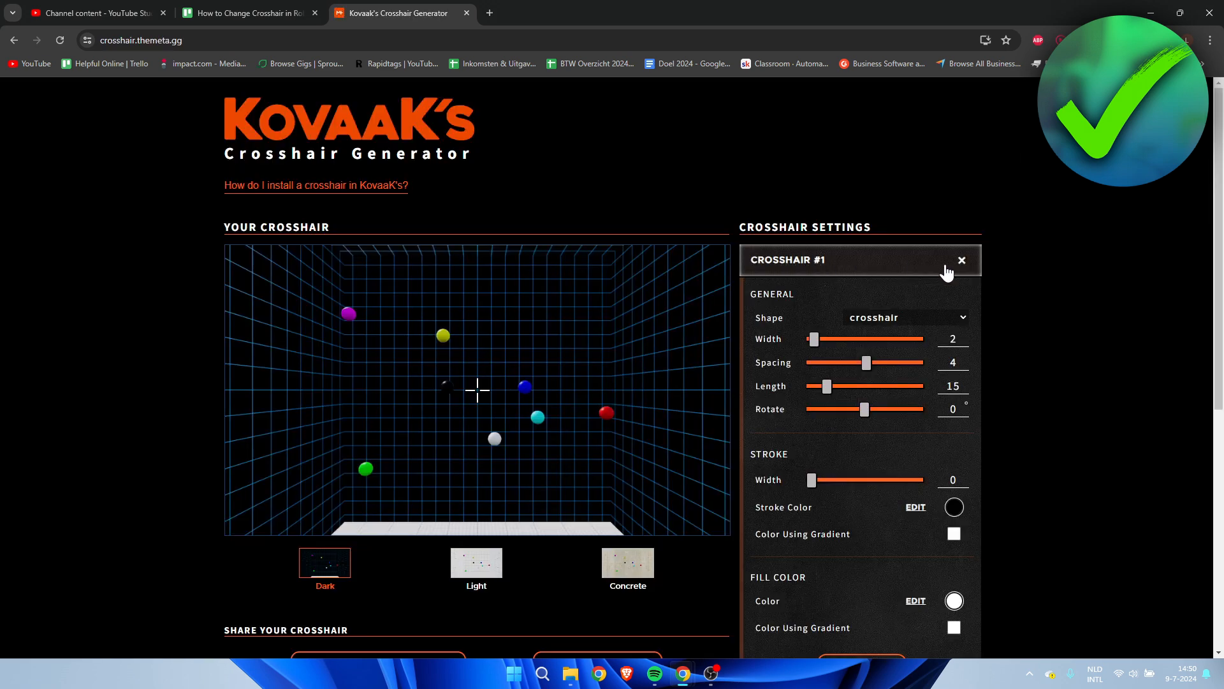
# Step: Adjust the spacing, length and rotation sliders to shape the red crosshair (width 5, spacing 5, length 10)
pyautogui.scroll(-3)
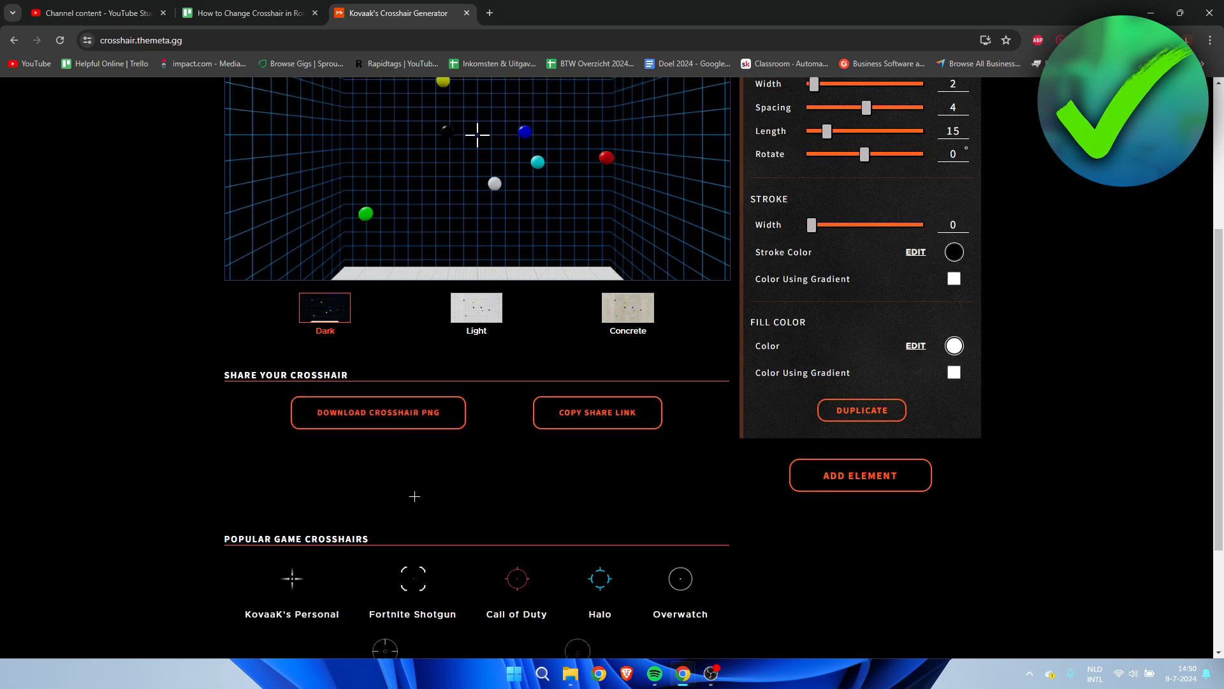
pyautogui.scroll(3)
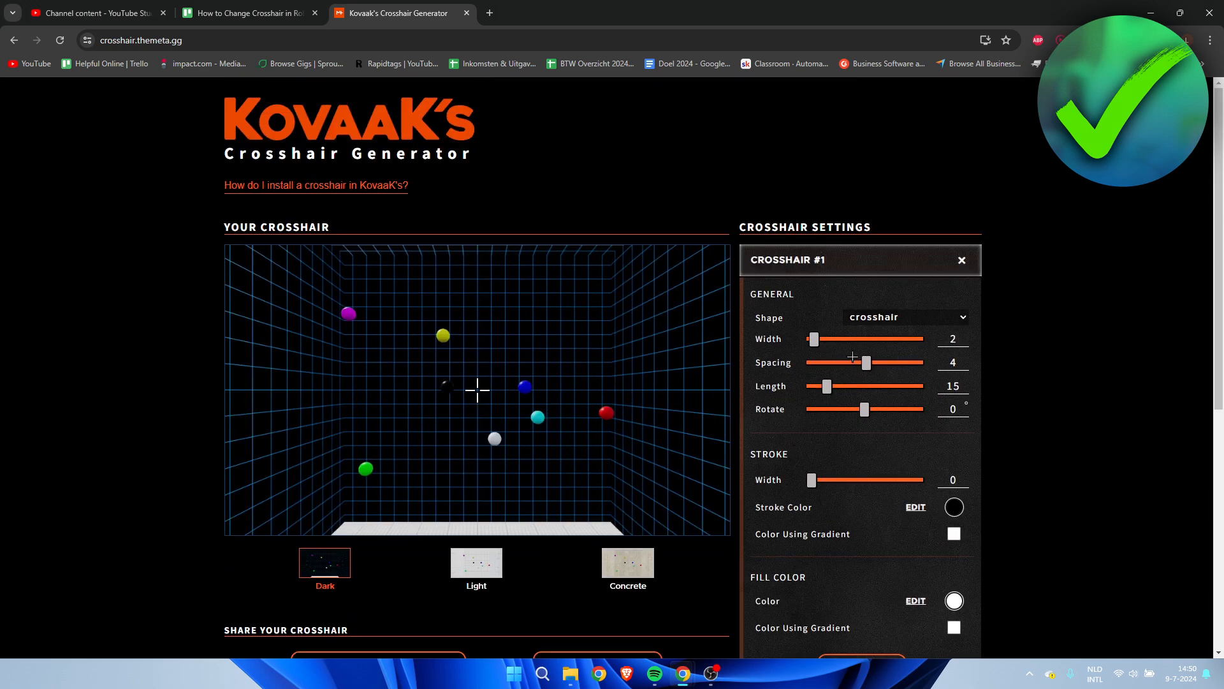
pyautogui.moveTo(865, 363); pyautogui.dragTo(861, 363)
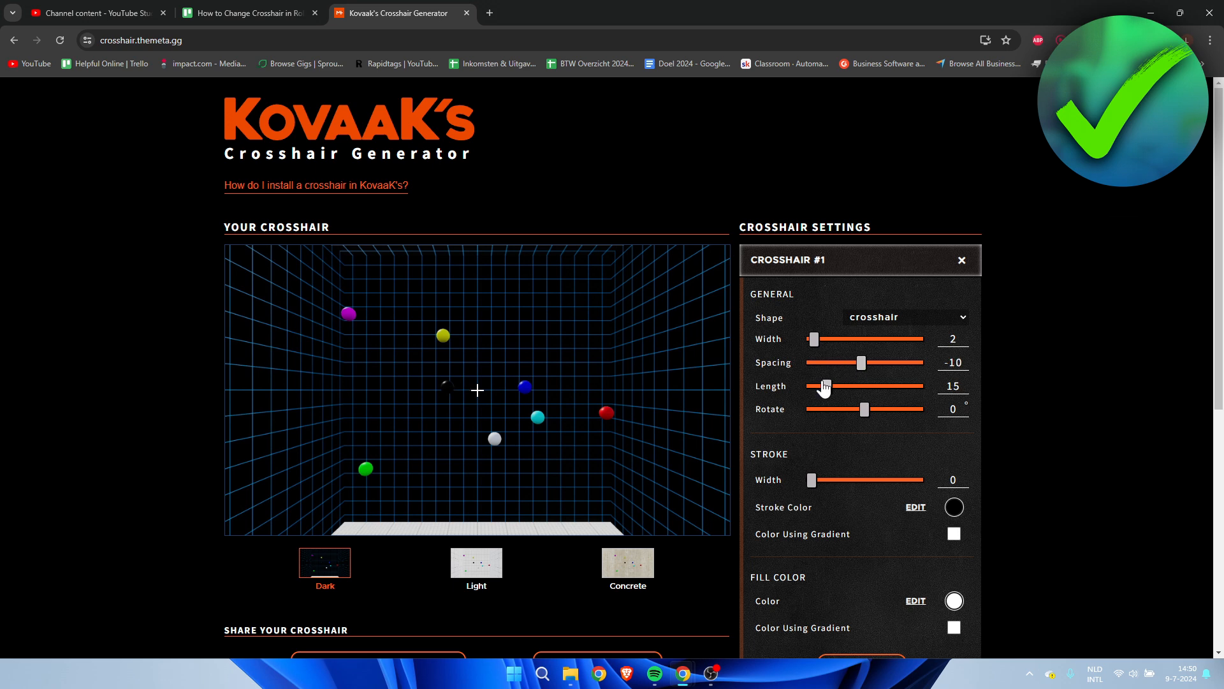
pyautogui.moveTo(825, 386); pyautogui.dragTo(830, 386)
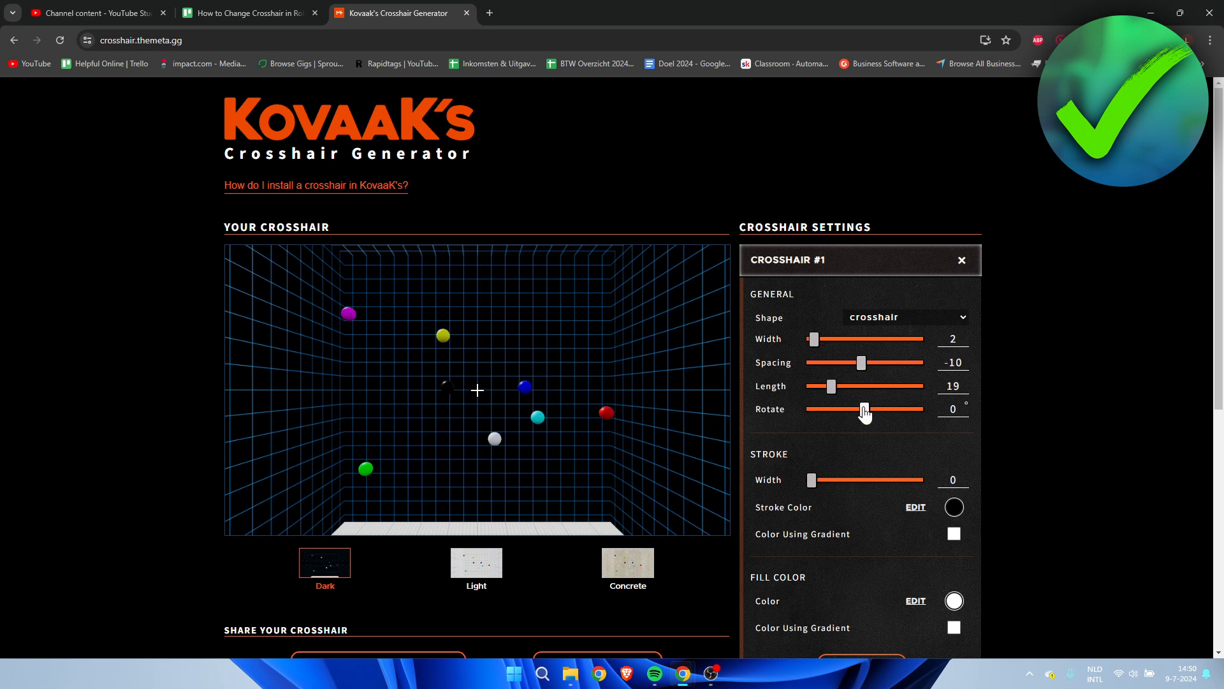
pyautogui.moveTo(862, 410); pyautogui.dragTo(821, 413)
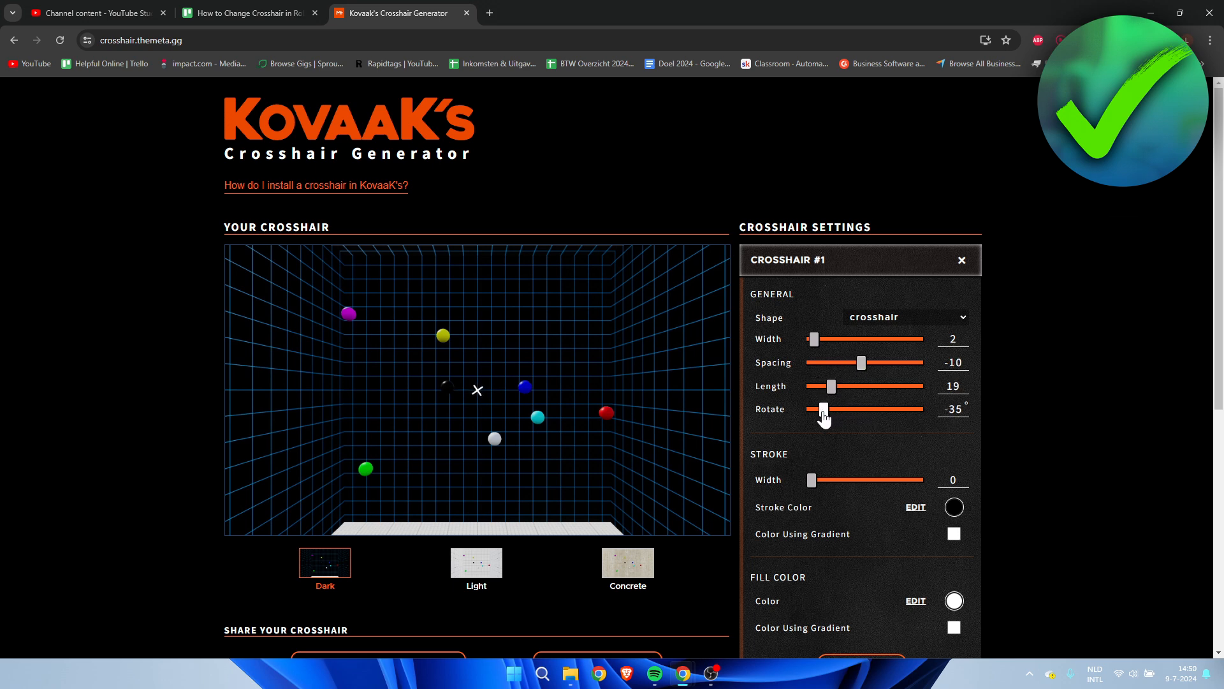
pyautogui.moveTo(822, 411); pyautogui.dragTo(850, 412)
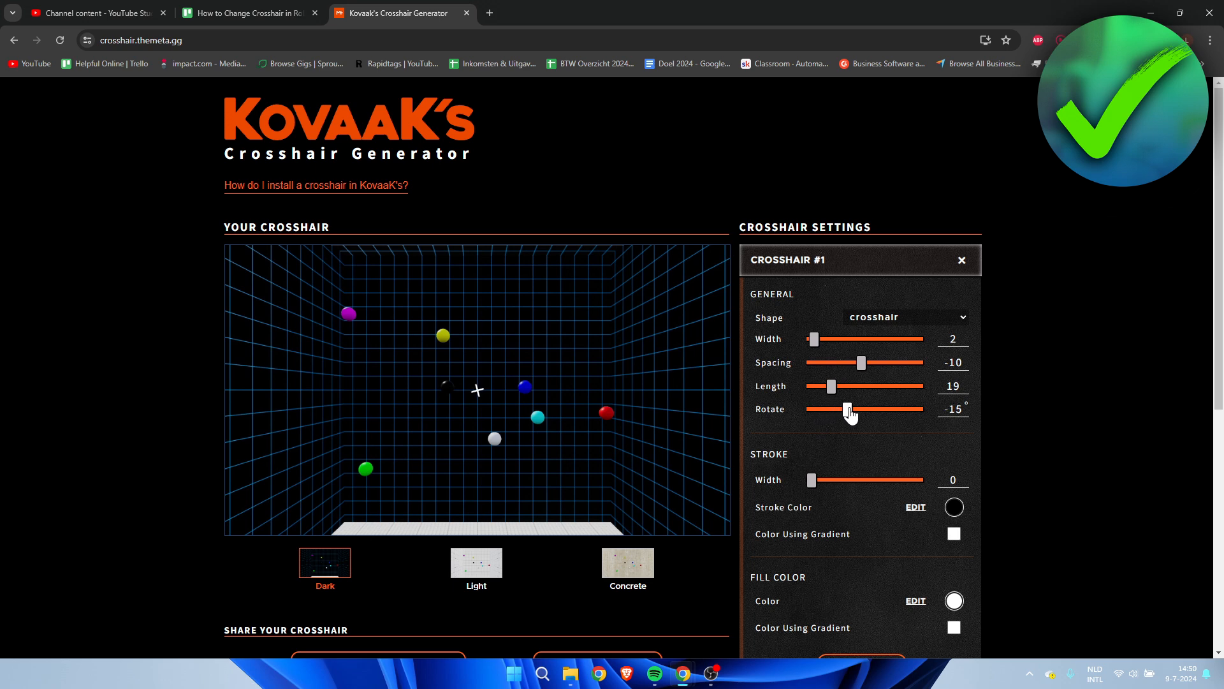
pyautogui.moveTo(849, 409); pyautogui.dragTo(863, 409)
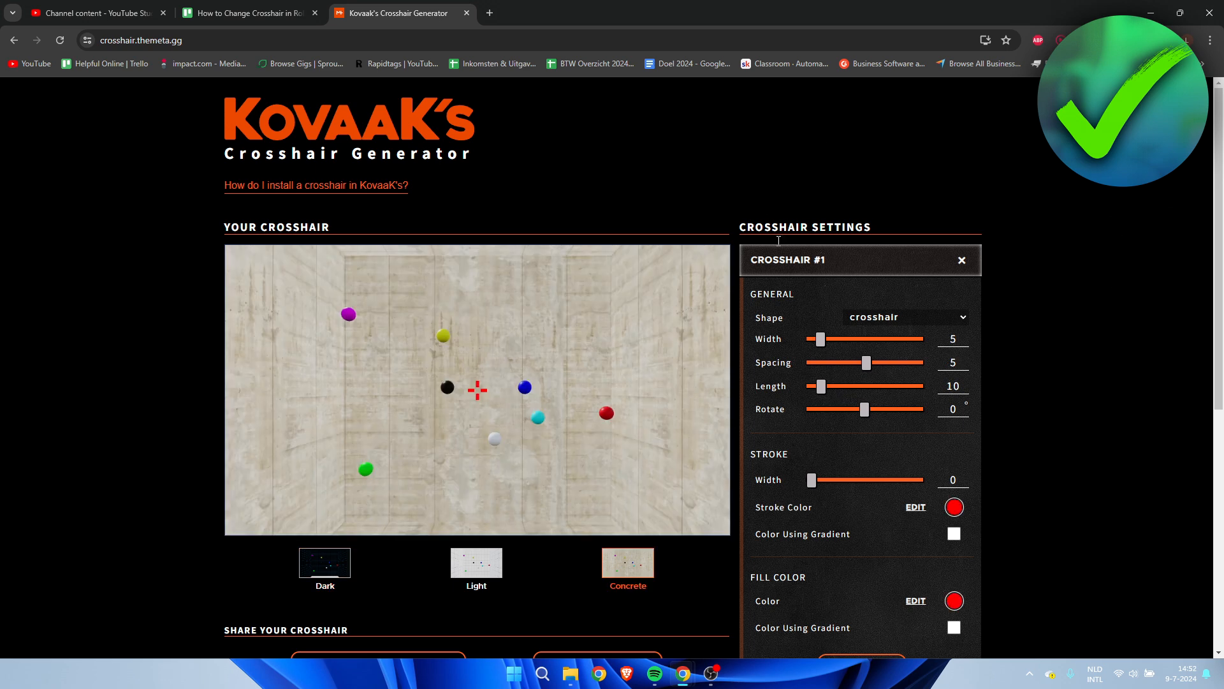
pyautogui.scroll(-3)
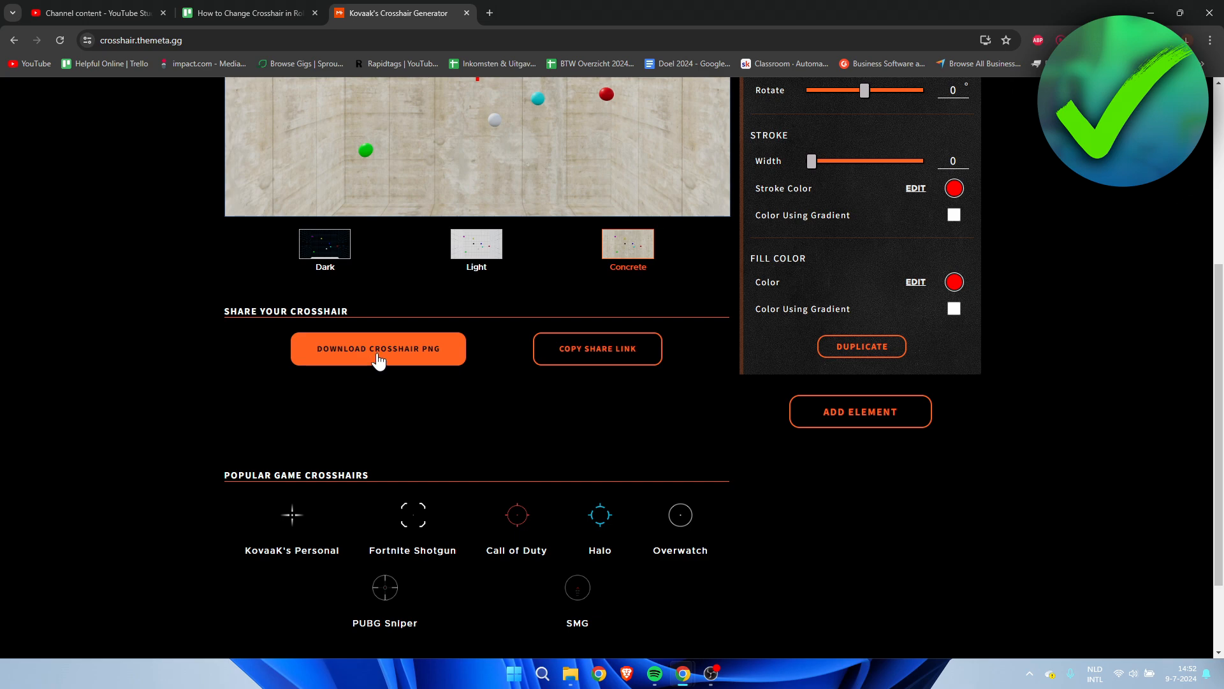
# Step: Download the crosshair as a PNG and view the KovaaK-Crosshair file in Downloads
pyautogui.click(378, 348)
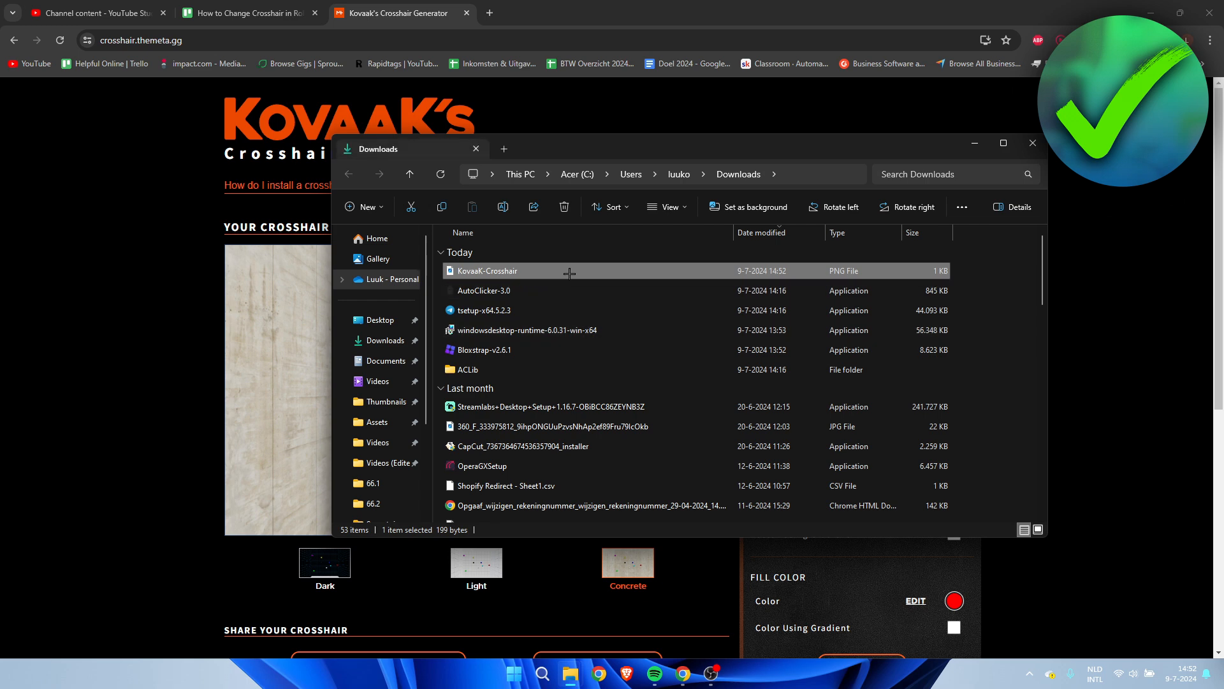
pyautogui.doubleClick(486, 270)
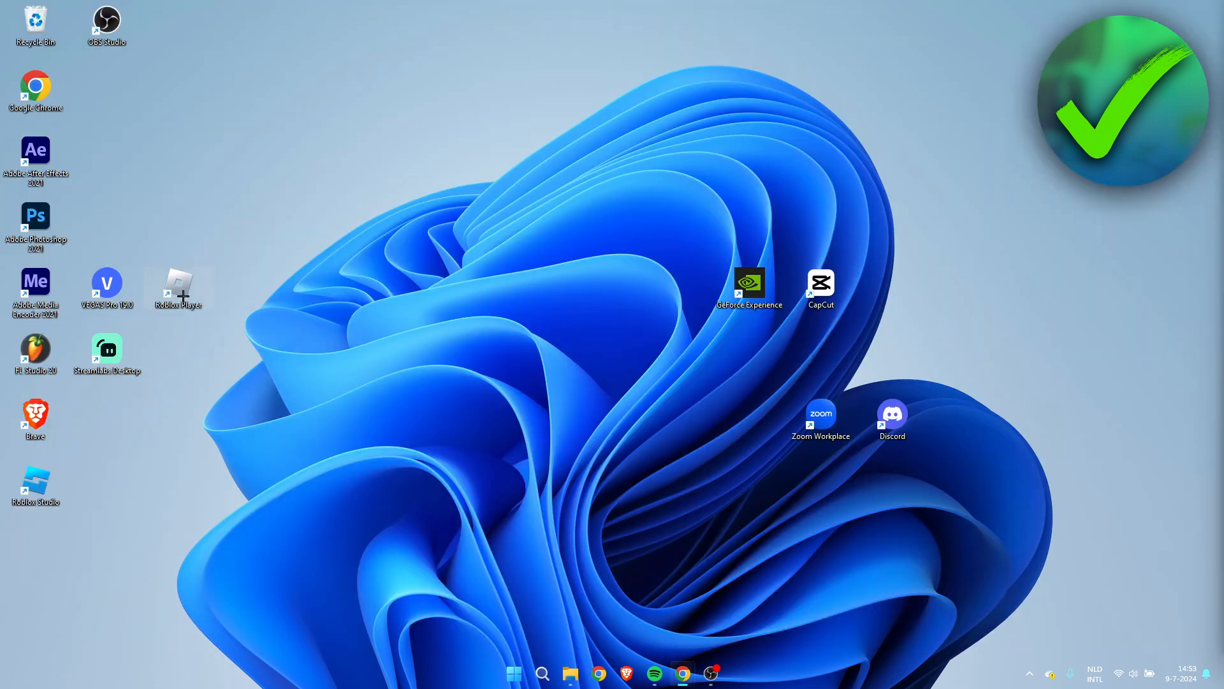
# Step: Open the Roblox Player file location and navigate into content > textures
pyautogui.rightClick(178, 281)
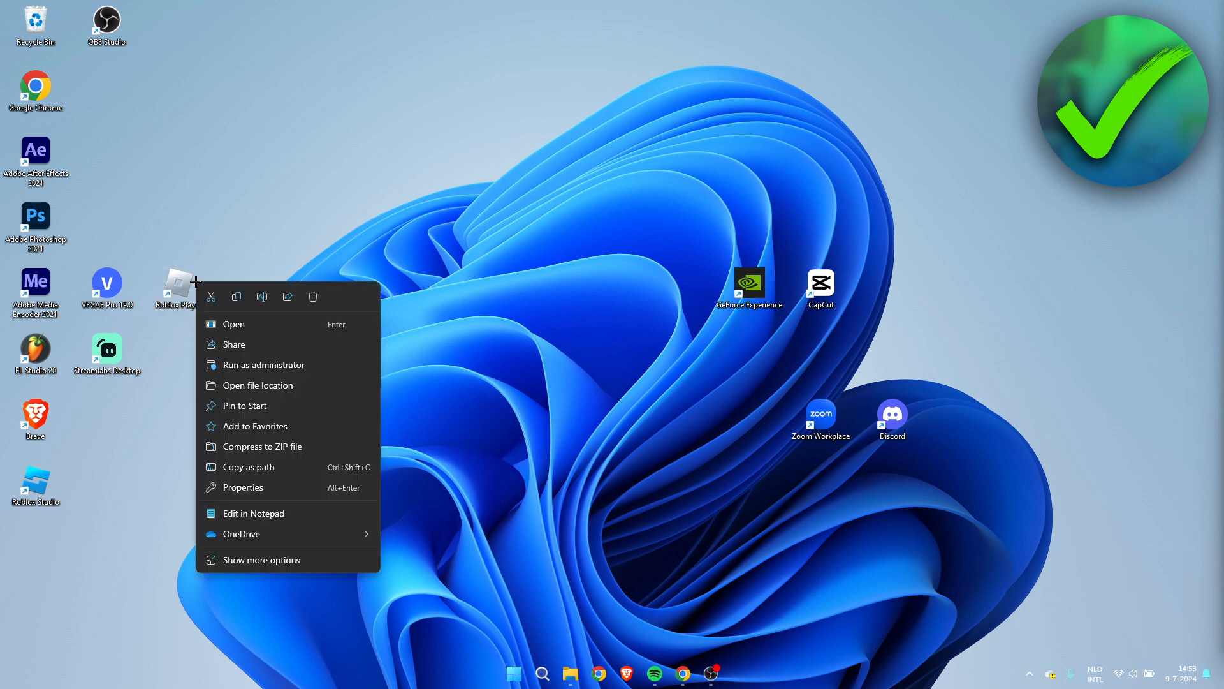
pyautogui.click(257, 385)
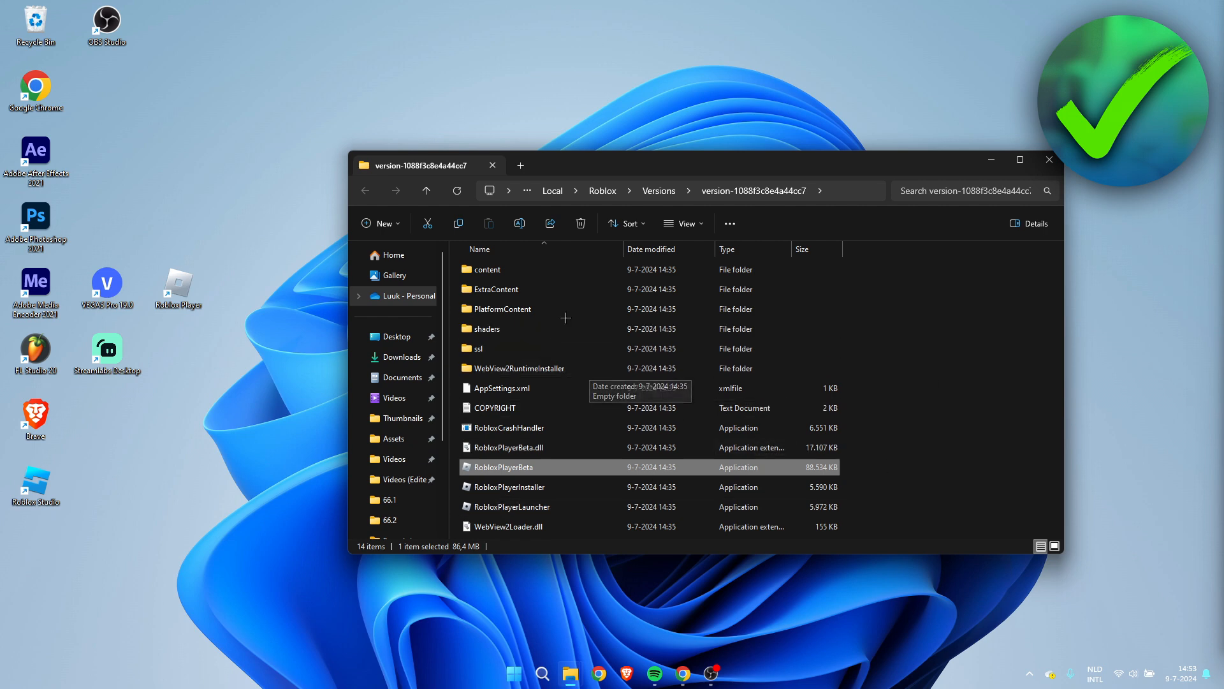
pyautogui.doubleClick(487, 269)
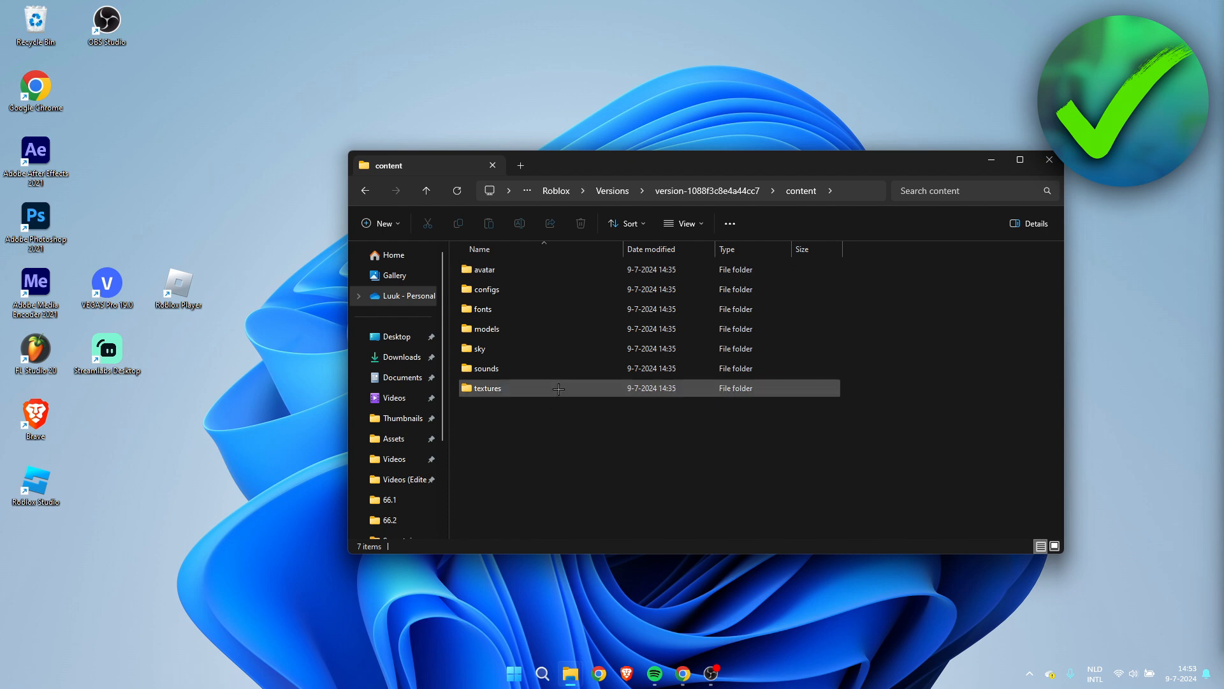
pyautogui.doubleClick(487, 389)
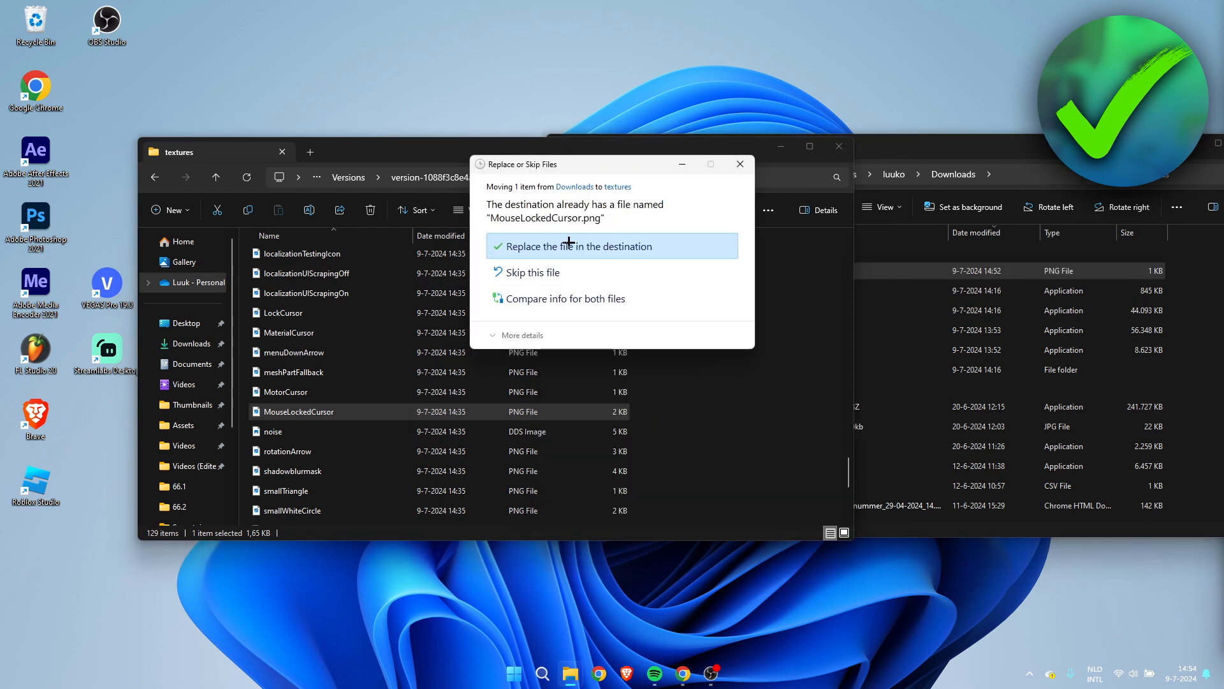
# Step: Confirm overwriting MouseLockedCursor.png, preview the red crosshair in Photos, and return to the textures list
pyautogui.click(579, 246)
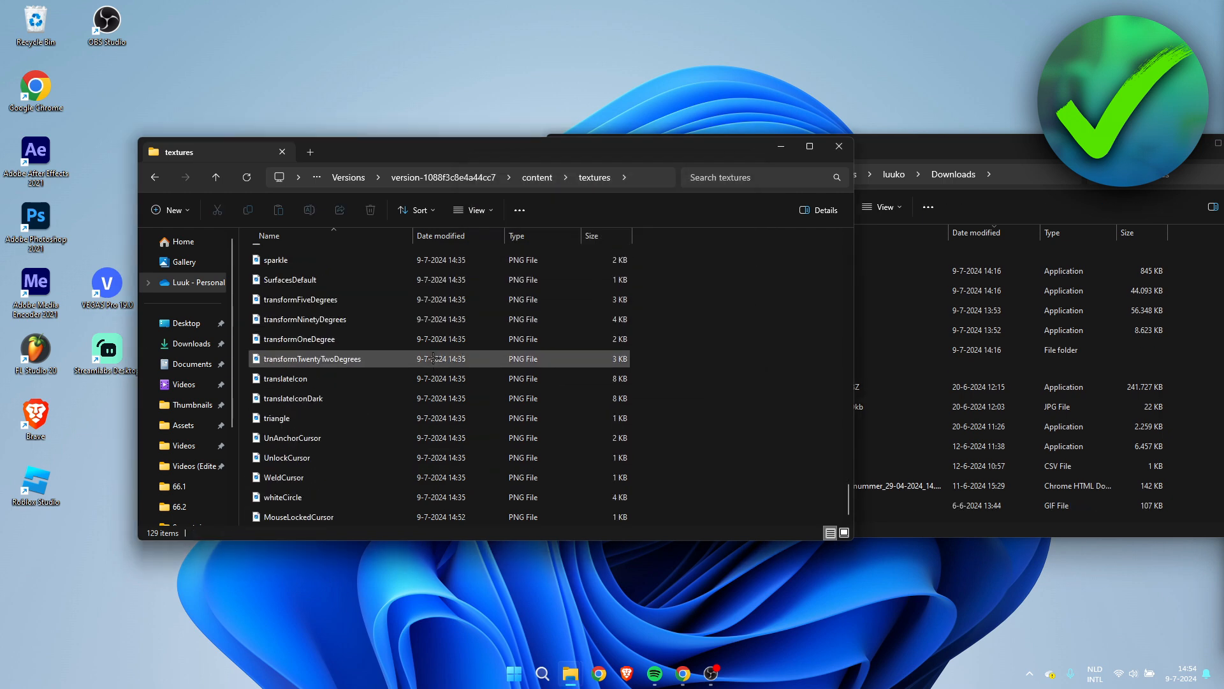
pyautogui.doubleClick(299, 515)
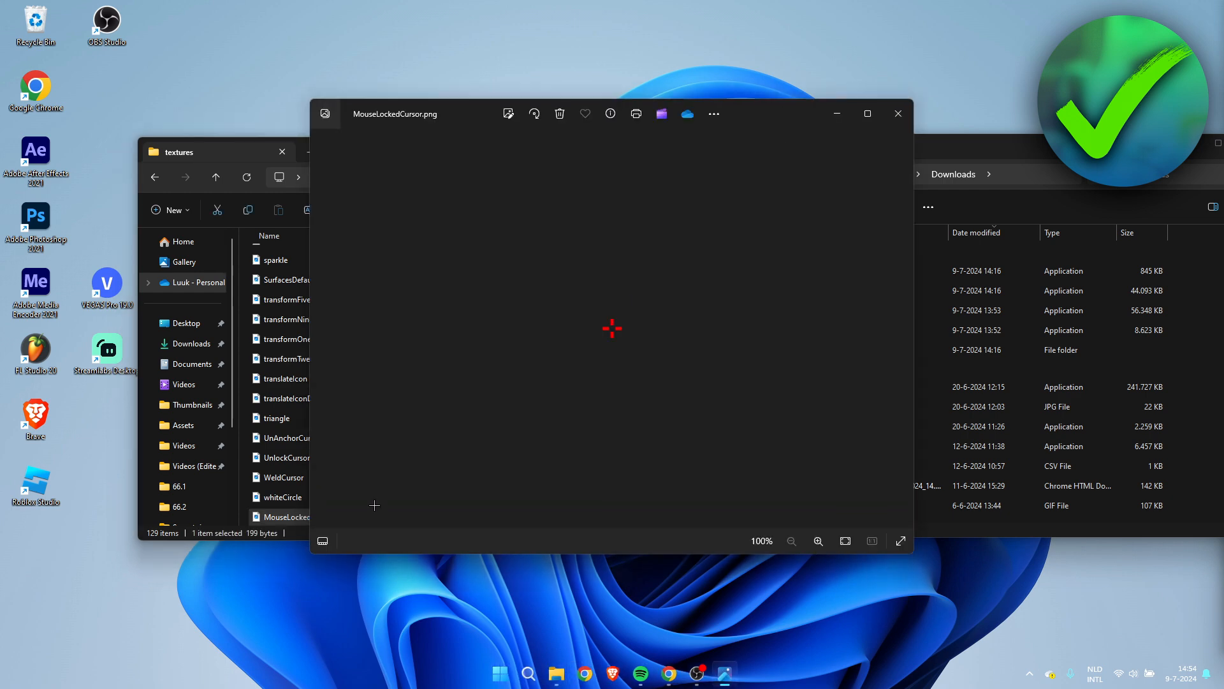
pyautogui.click(897, 114)
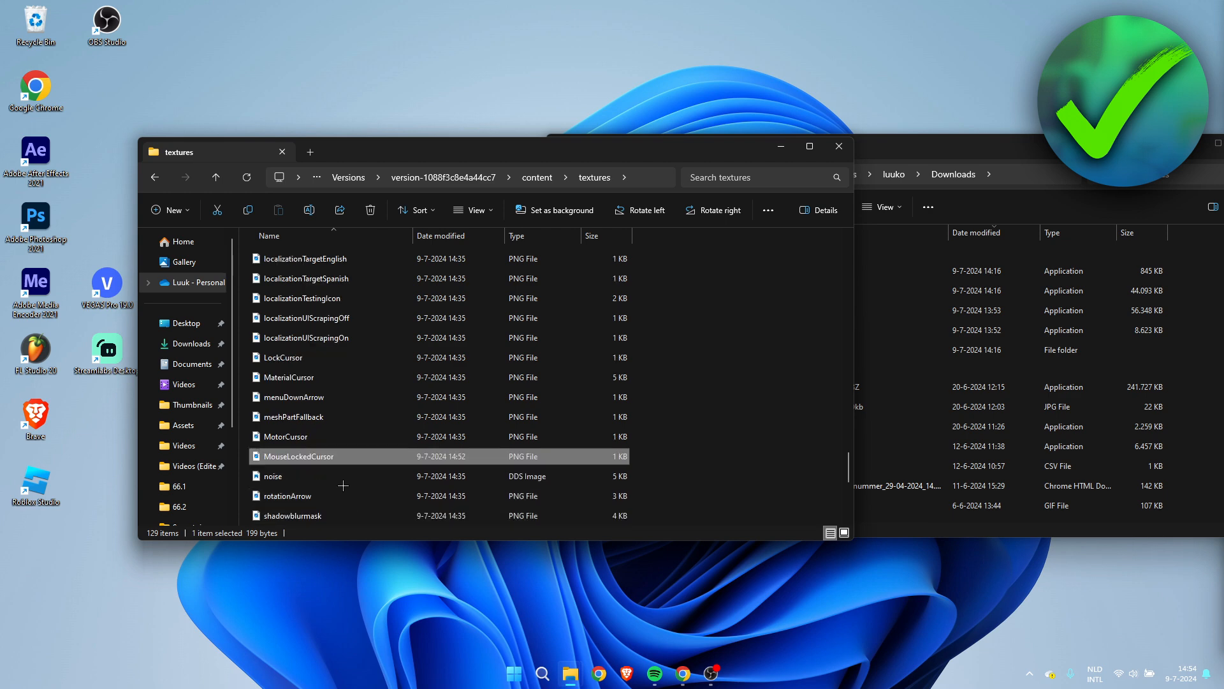
pyautogui.scroll(-3)
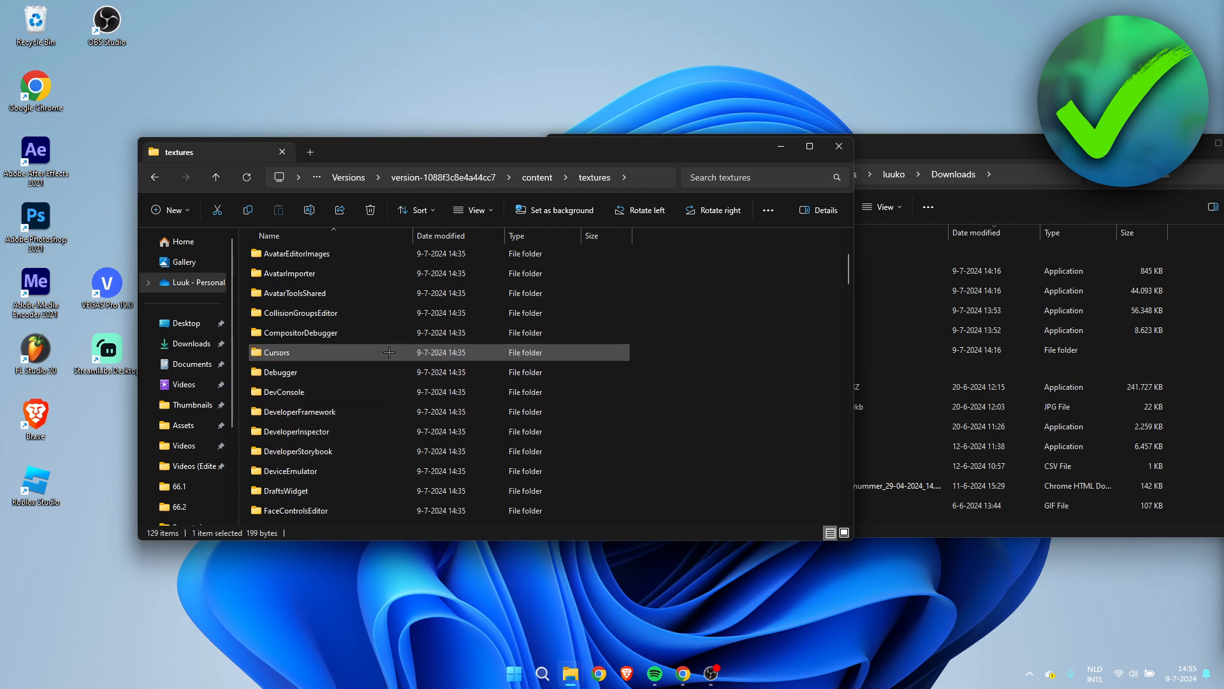
# Step: Open Cursors > KeyboardMouse and place the MouseLockedCursor crosshair beside the arrow and I-beam cursors
pyautogui.doubleClick(276, 352)
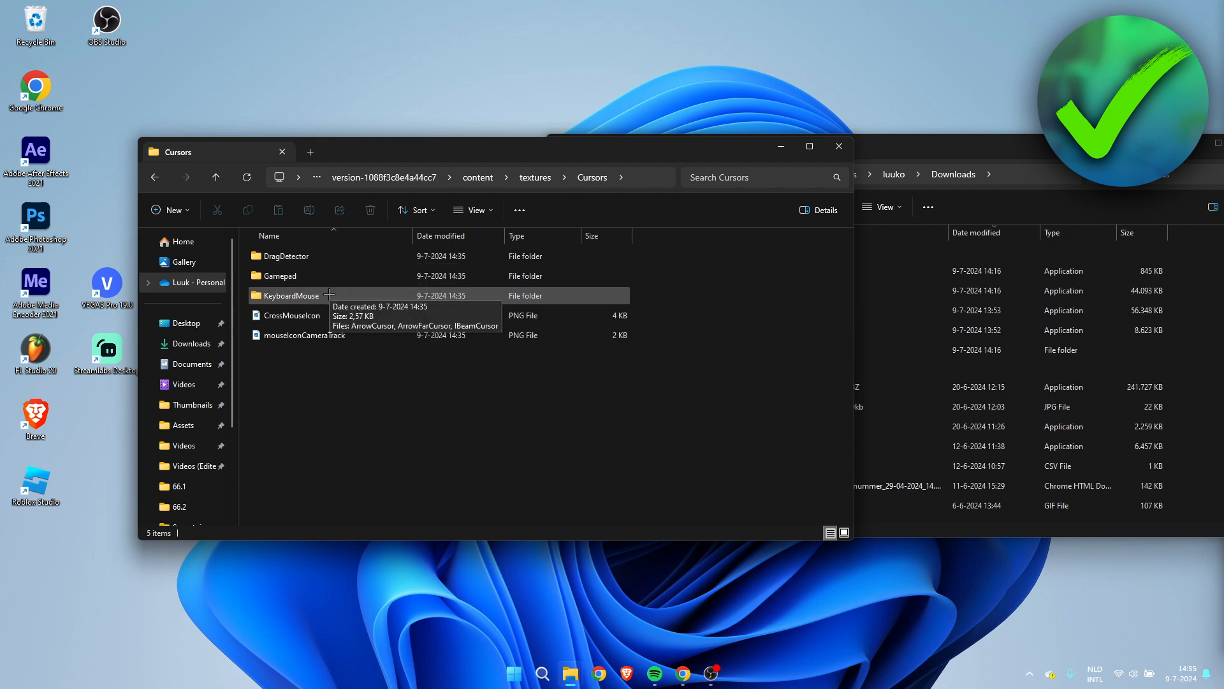
pyautogui.doubleClick(295, 296)
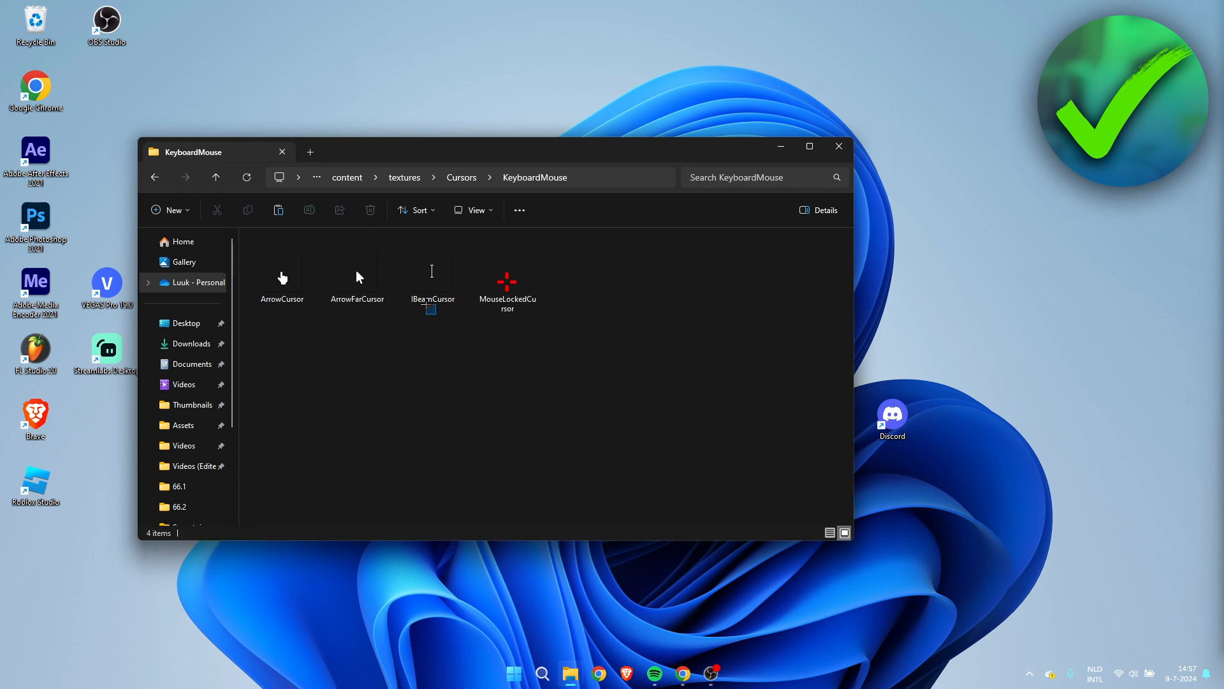
pyautogui.click(507, 282)
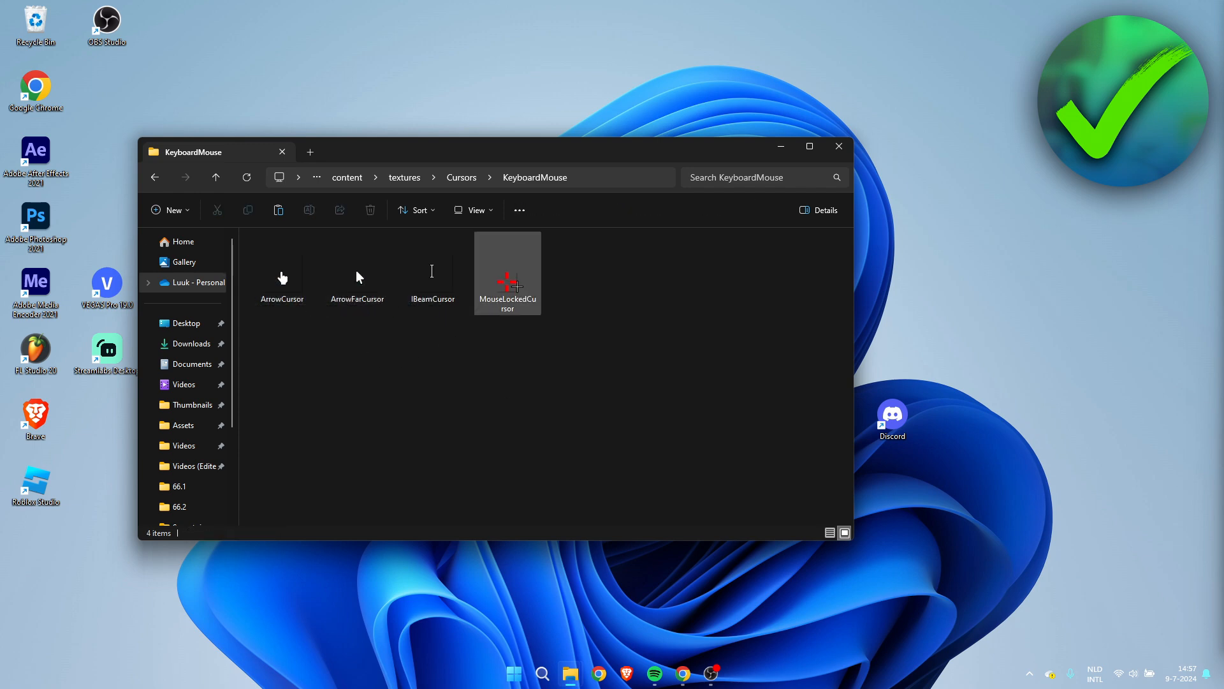
pyautogui.click(507, 272)
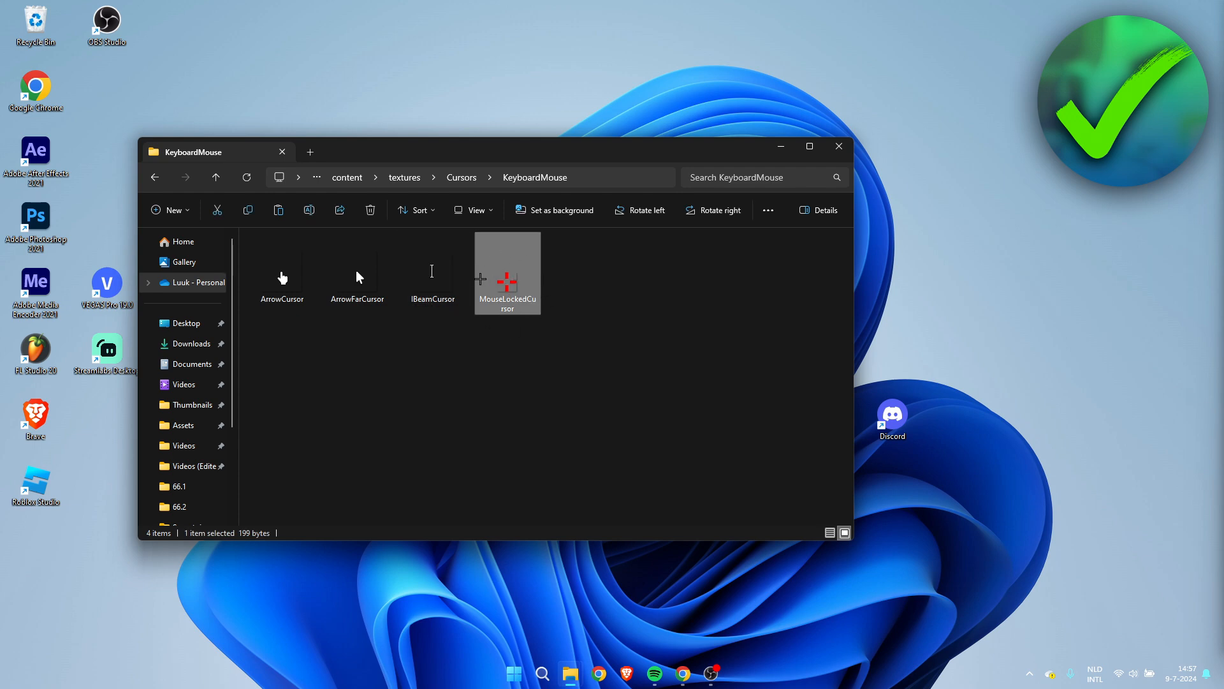
pyautogui.moveTo(515, 340)
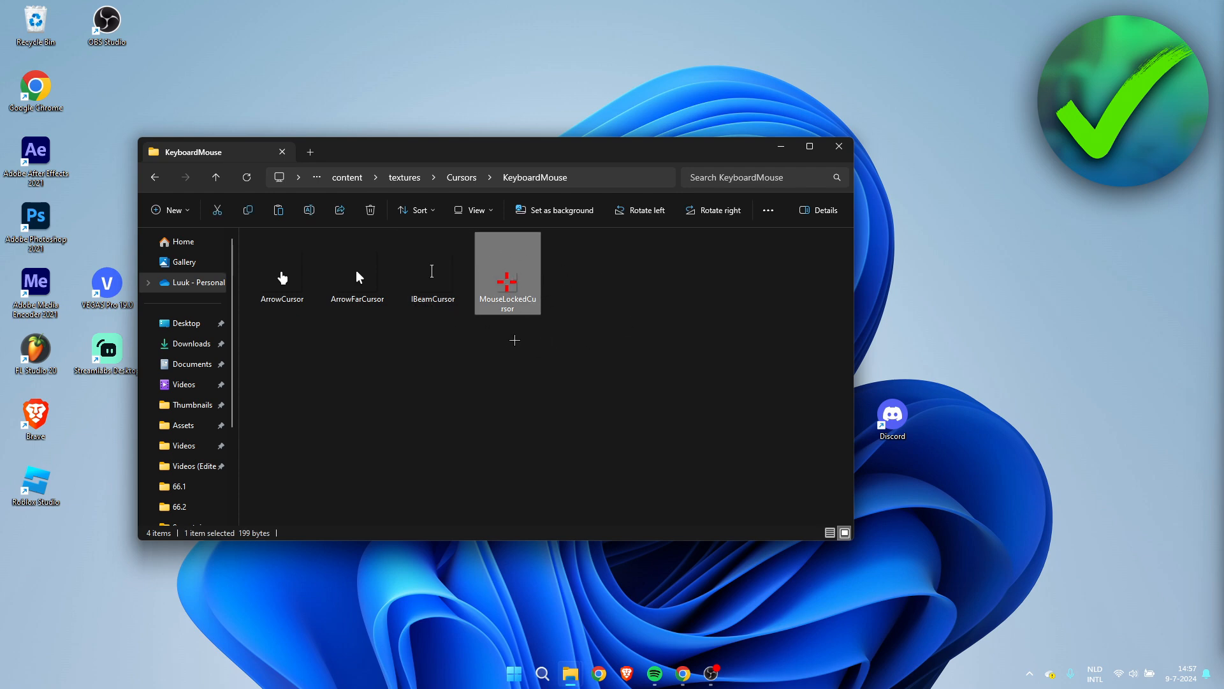
pyautogui.moveTo(487, 339)
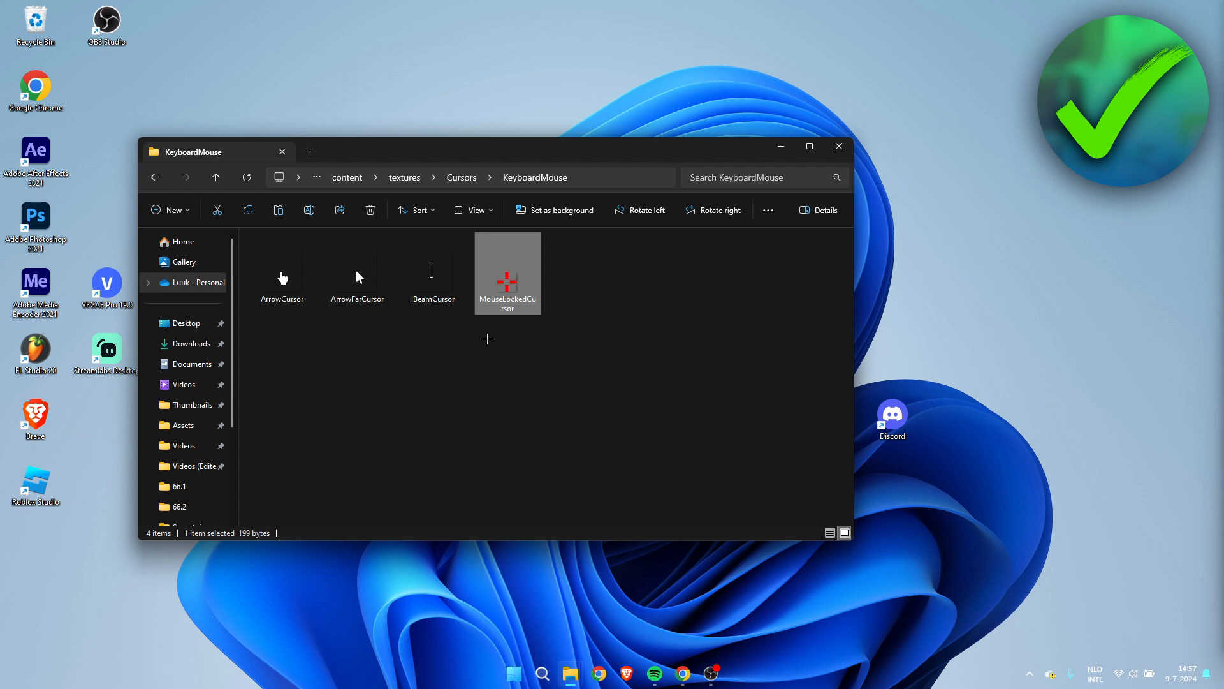
pyautogui.click(432, 269)
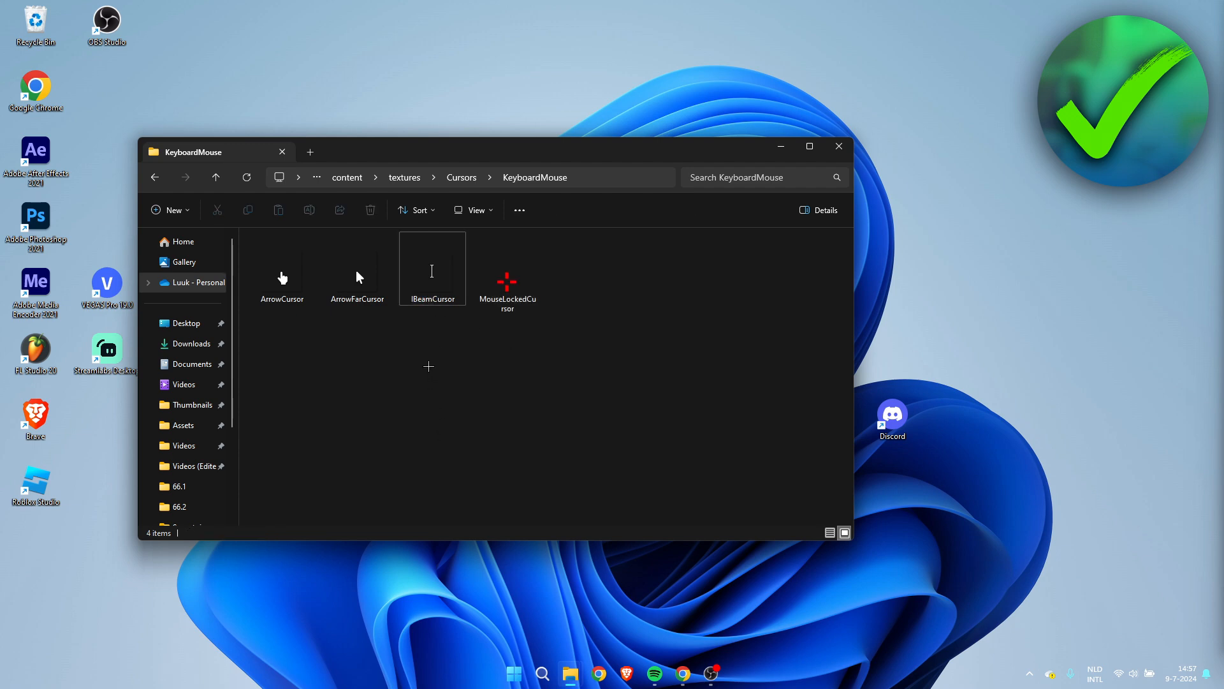
# Step: Swap IBeamCursor, ArrowFarCursor and ArrowCursor for renamed copies of the red crosshair PNG
pyautogui.click(432, 268)
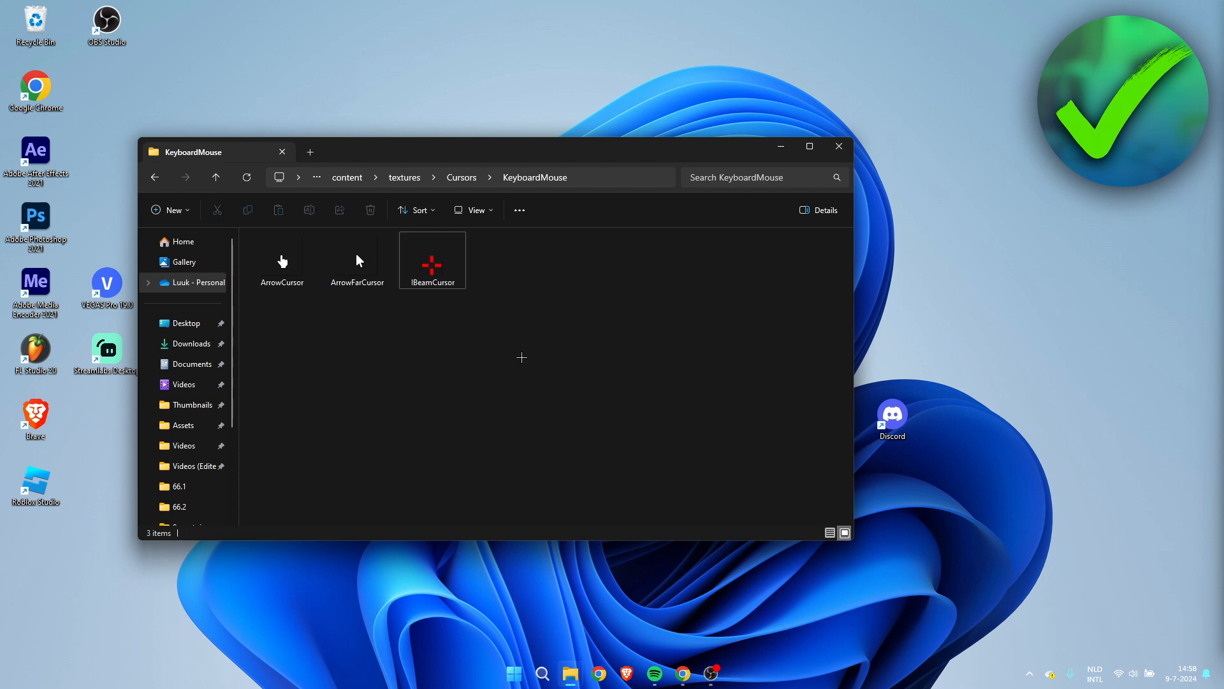
pyautogui.click(432, 260)
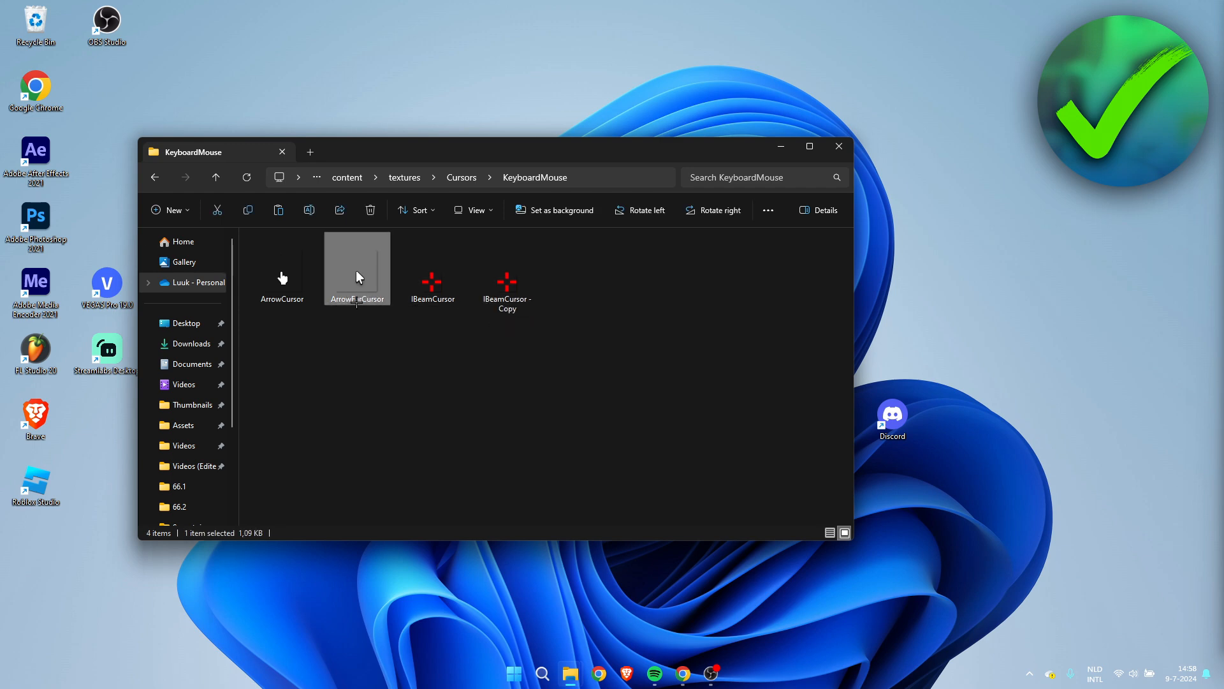
pyautogui.click(357, 298)
pyautogui.write('ArrowFarCursor')
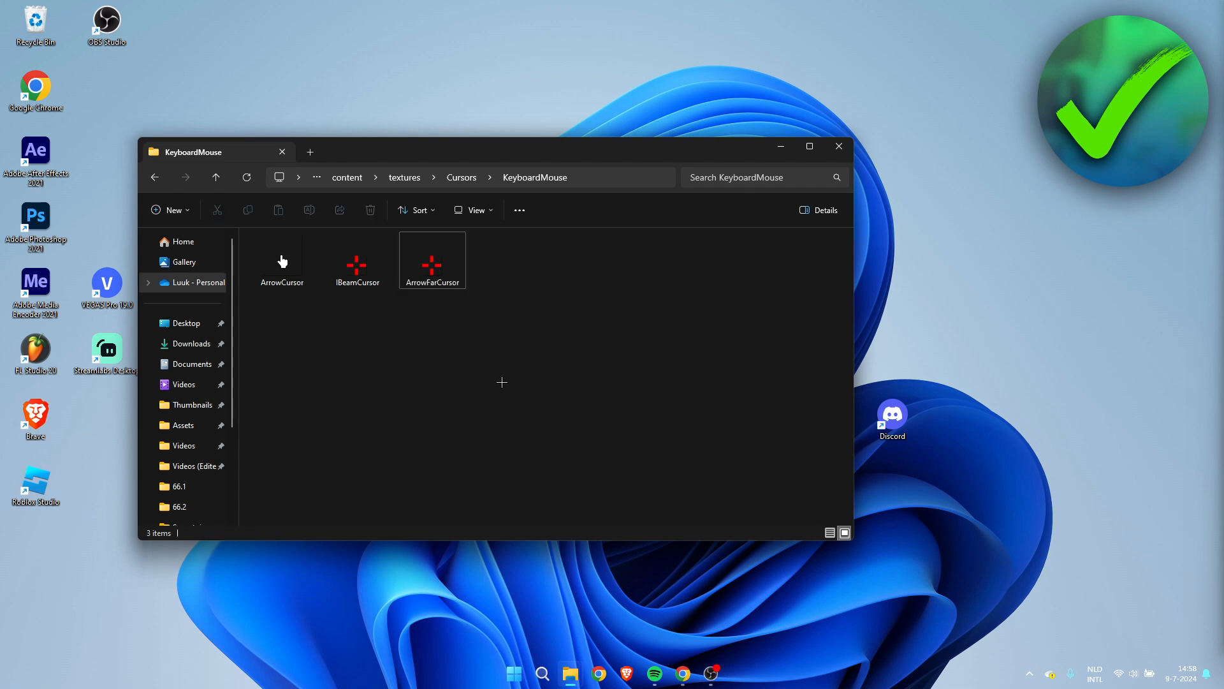
pyautogui.click(432, 260)
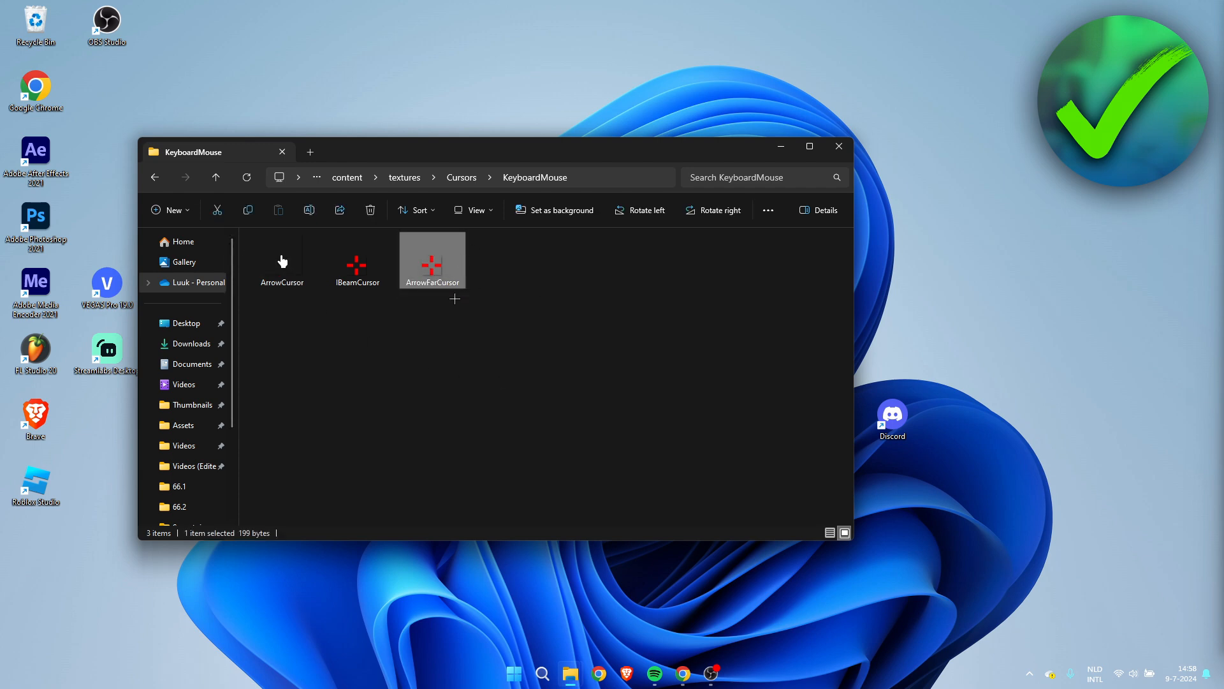
pyautogui.click(248, 209)
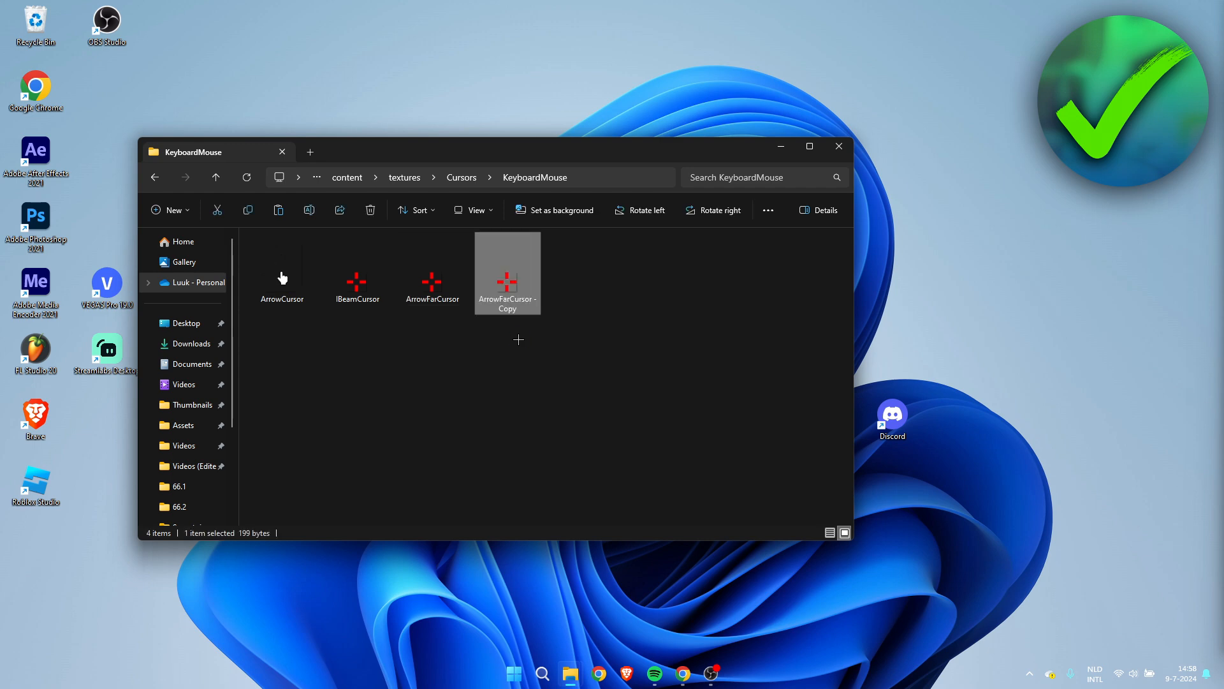
pyautogui.click(281, 269)
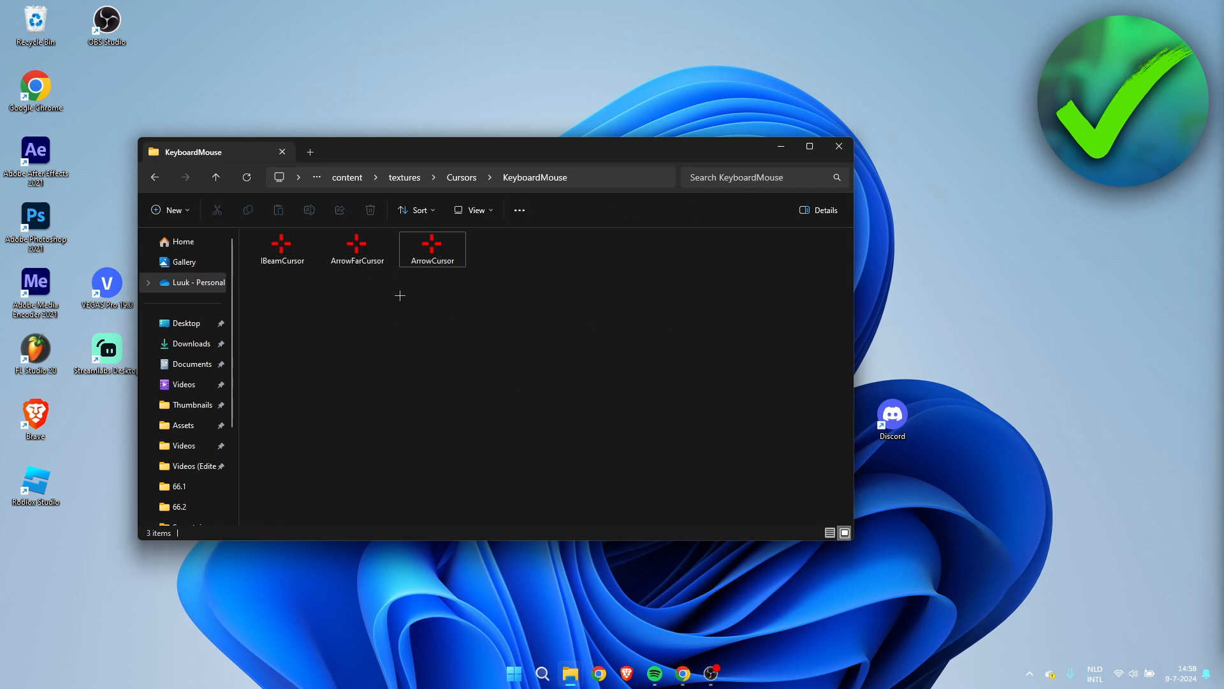
pyautogui.moveTo(564, 324)
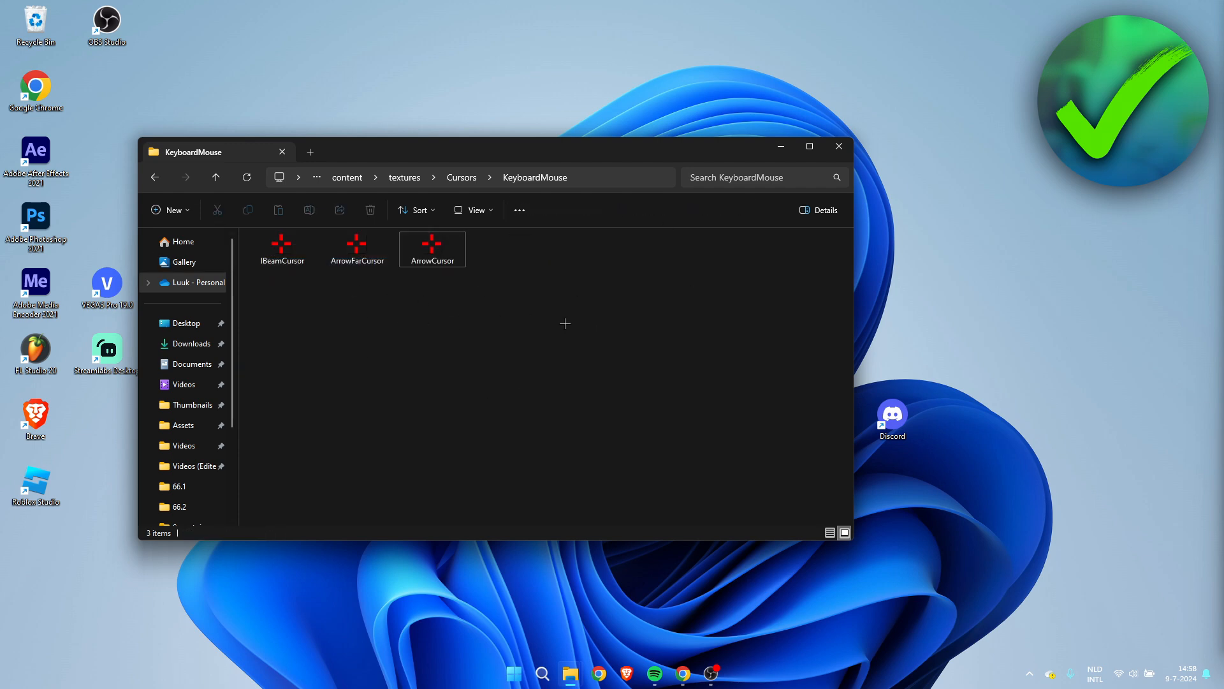